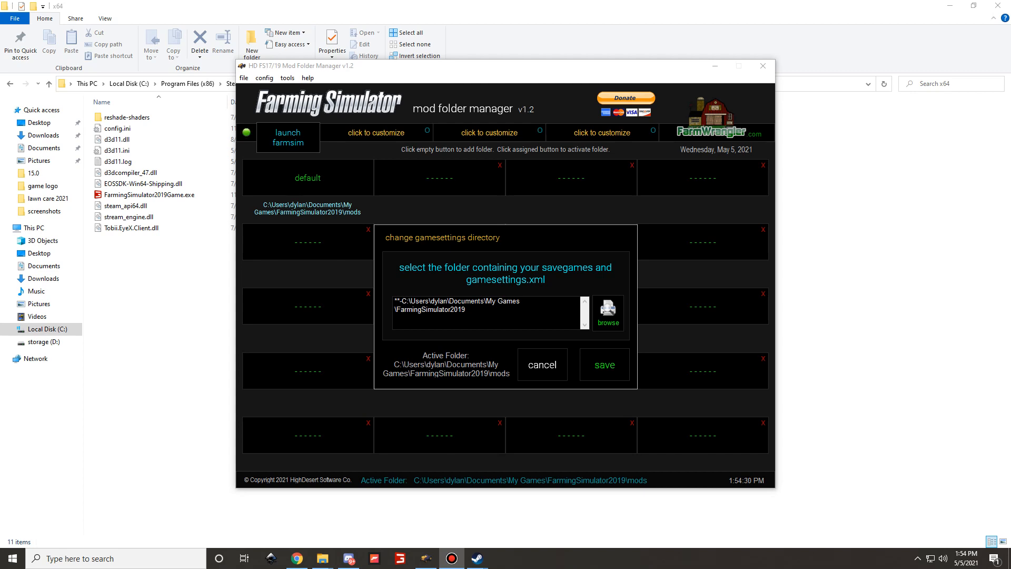
Step: Dismiss the gamesettings directory prompt and start browsing for a new mod folder
{"action": "left_click", "coordinate": [608, 309]}
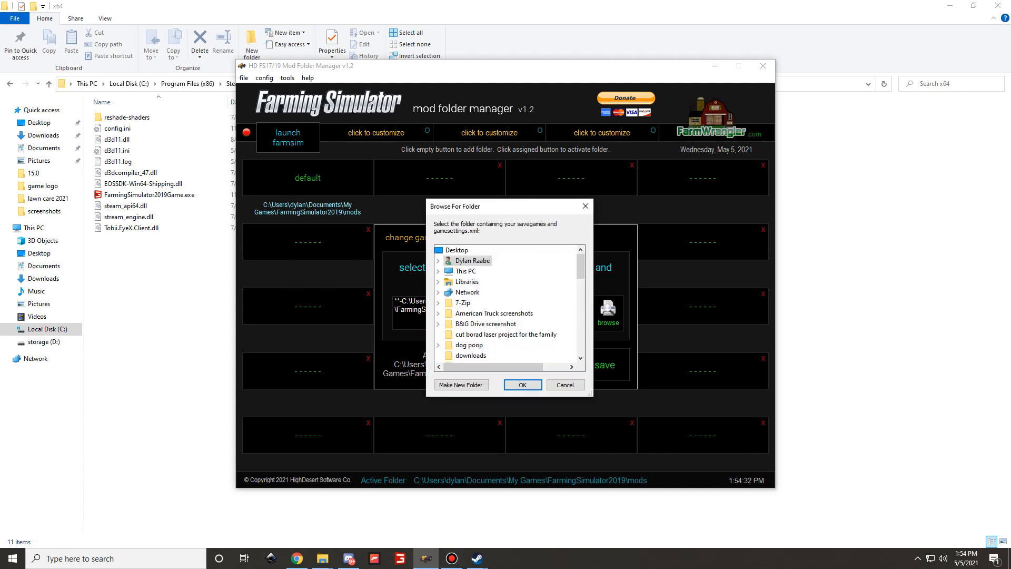
{"action": "left_click", "coordinate": [438, 271]}
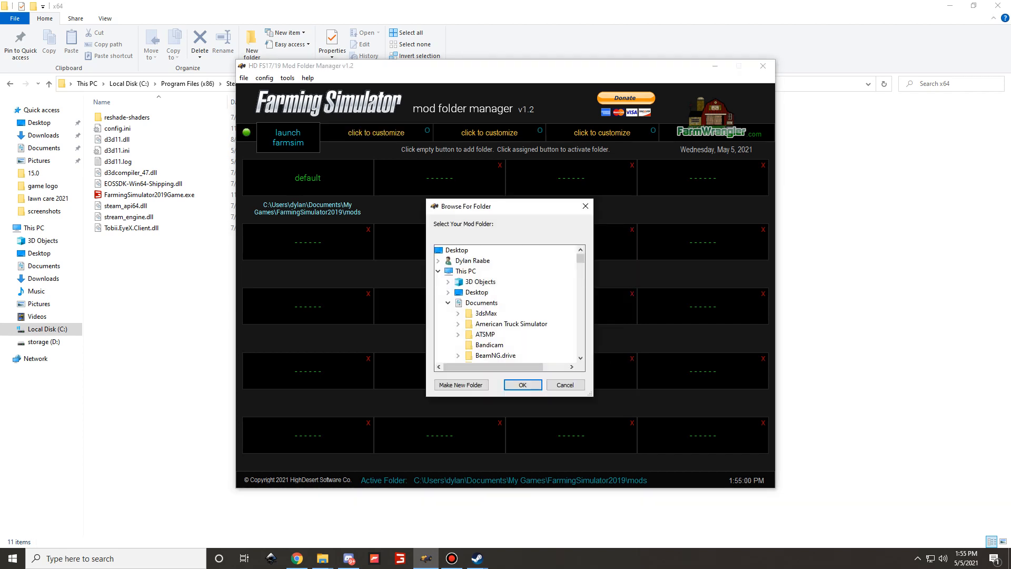
Step: Choose the lawn care 2021 folder under storage (D:) Farming Simulator 2019 mod folders
{"action": "scroll", "scroll_direction": "down", "scroll_amount": 3}
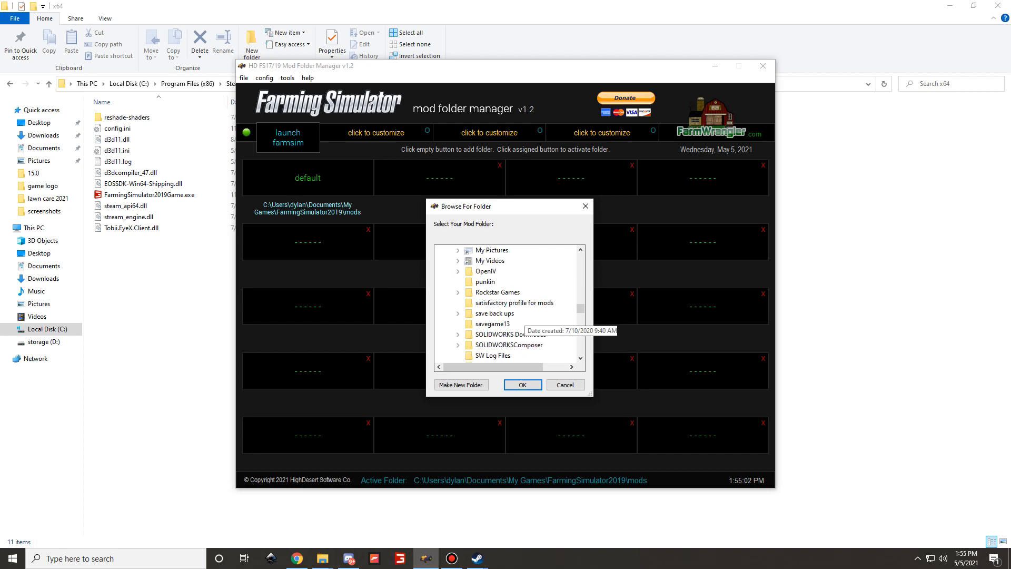
{"action": "left_click", "coordinate": [457, 260]}
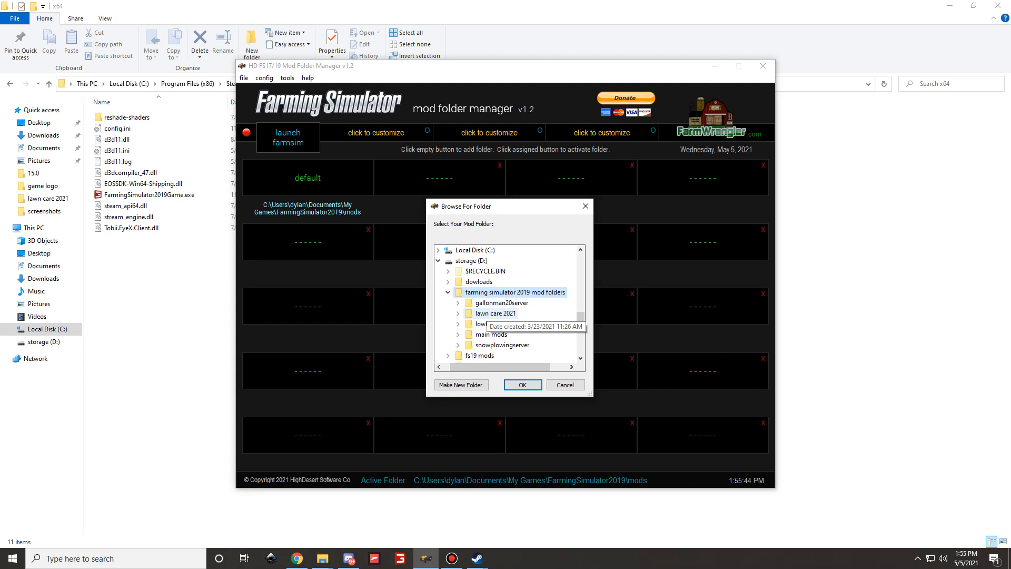
{"action": "left_click", "coordinate": [461, 385]}
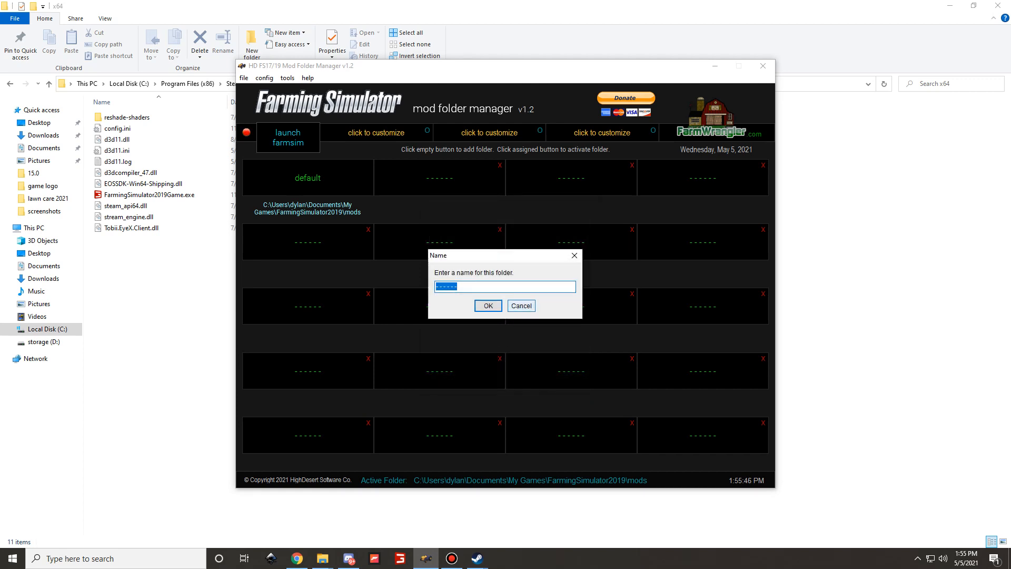
Step: Name the new slot 'lawn care' so it points to the lawn care 2021 folder
{"action": "type", "text": "lawn care"}
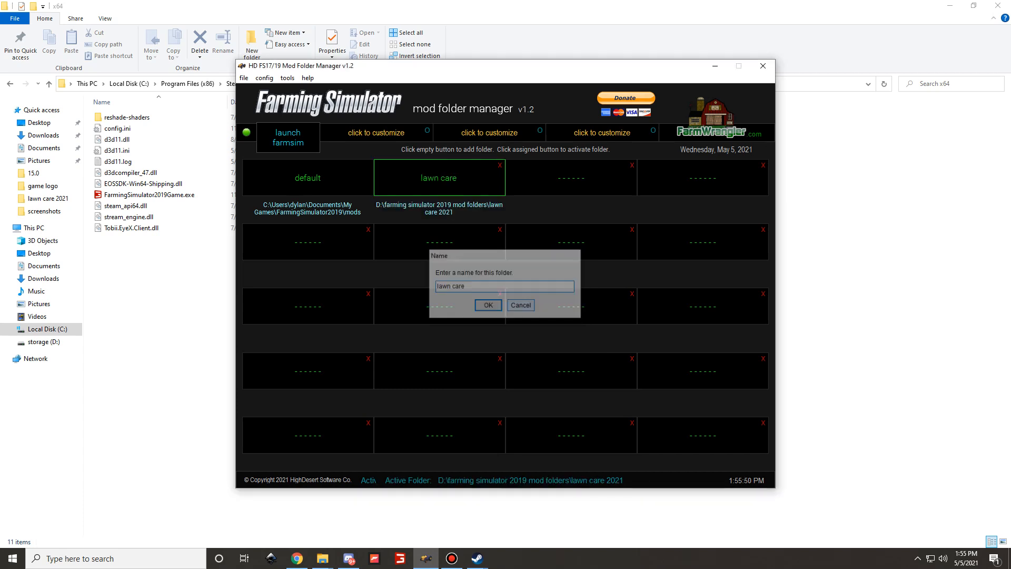
{"action": "left_click", "coordinate": [487, 306]}
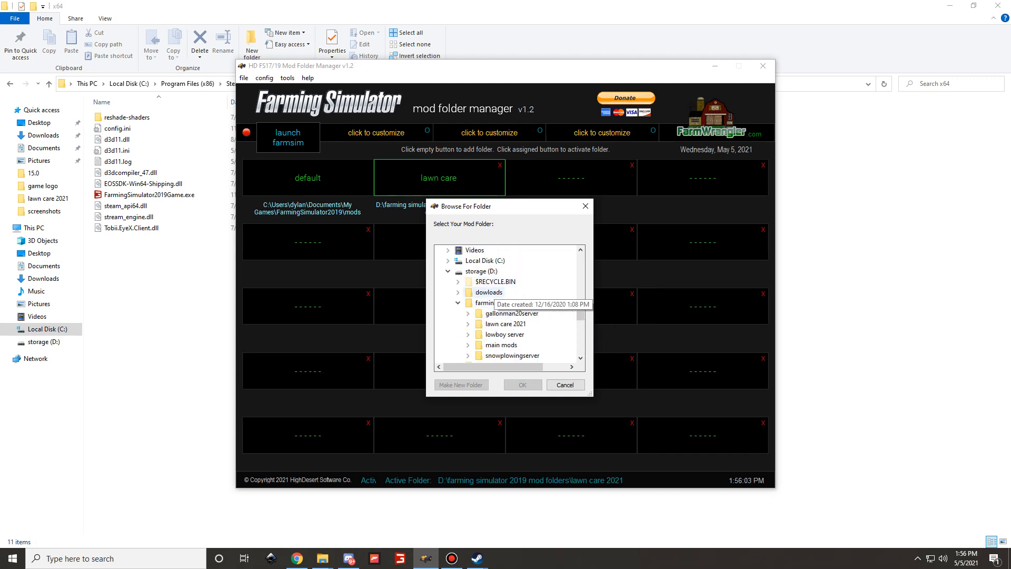
Step: Assign the lowboy server mod folder to a slot named 'lowboy server'
{"action": "left_click", "coordinate": [503, 303]}
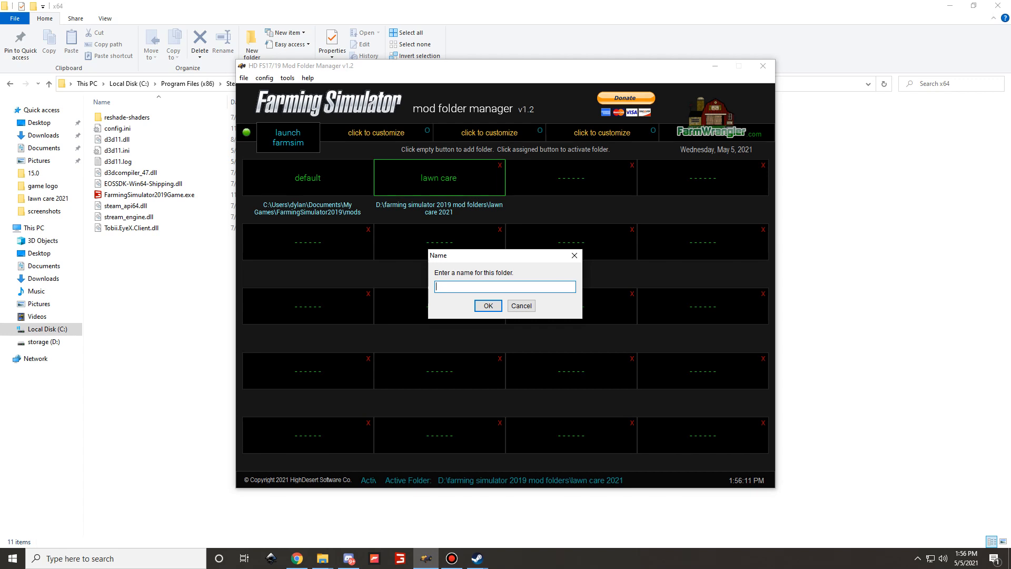
{"action": "type", "text": "low"}
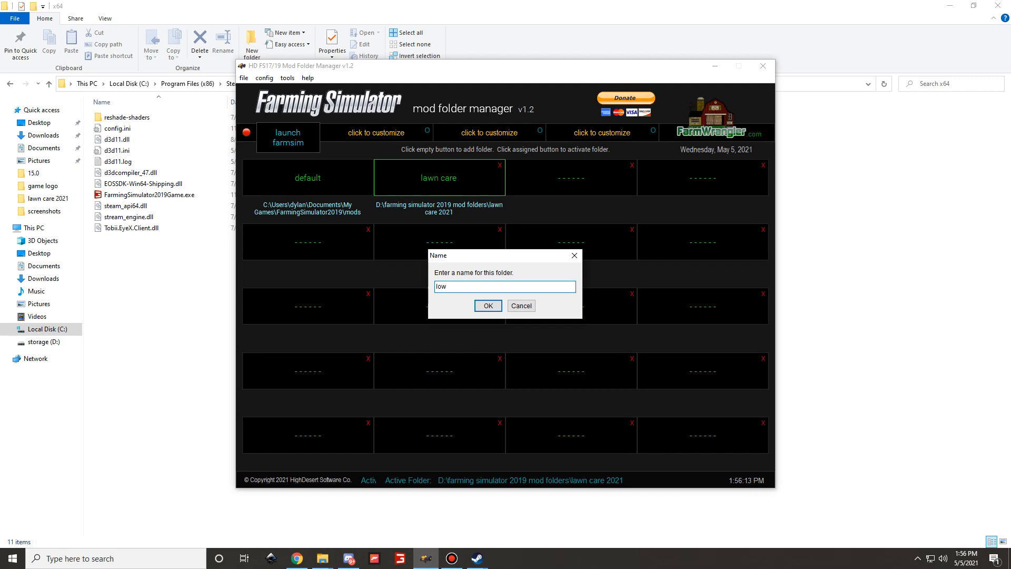
{"action": "type", "text": "boy server"}
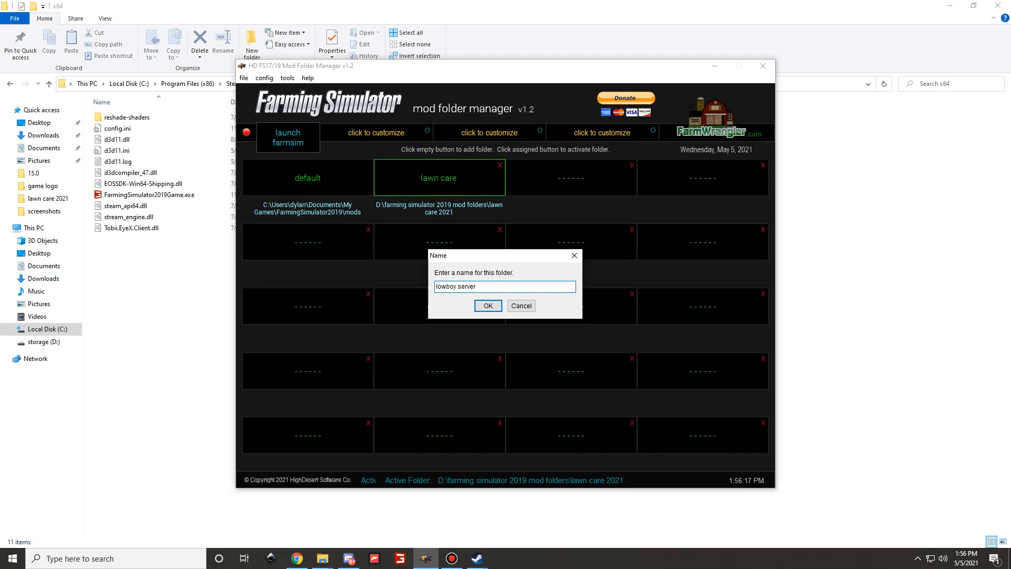
{"action": "left_click", "coordinate": [487, 306]}
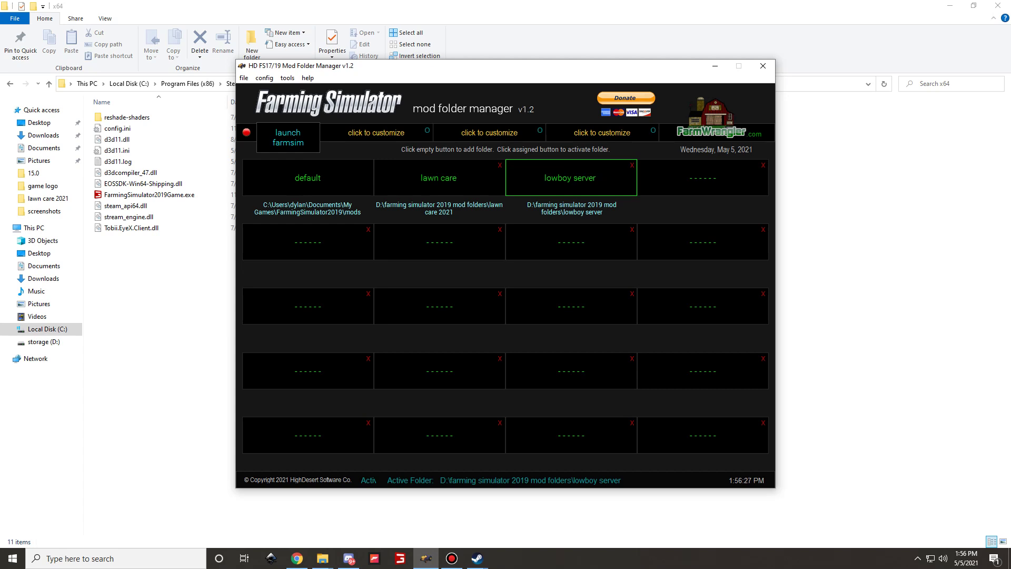
Step: Switch the active folder between lawn care and lowboy server, close the manager and launch Chrome
{"action": "left_click", "coordinate": [438, 177]}
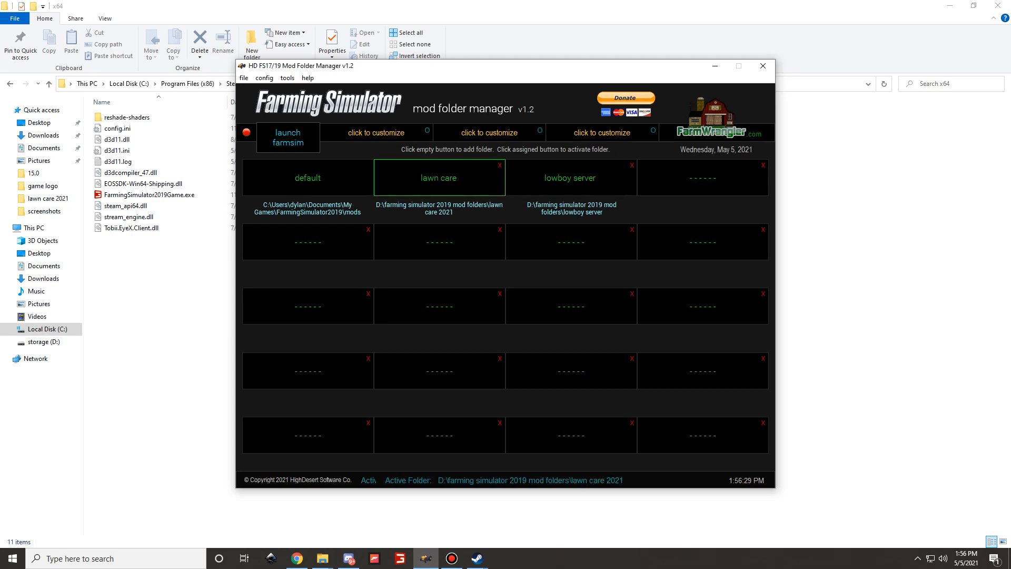
{"action": "left_click", "coordinate": [570, 177]}
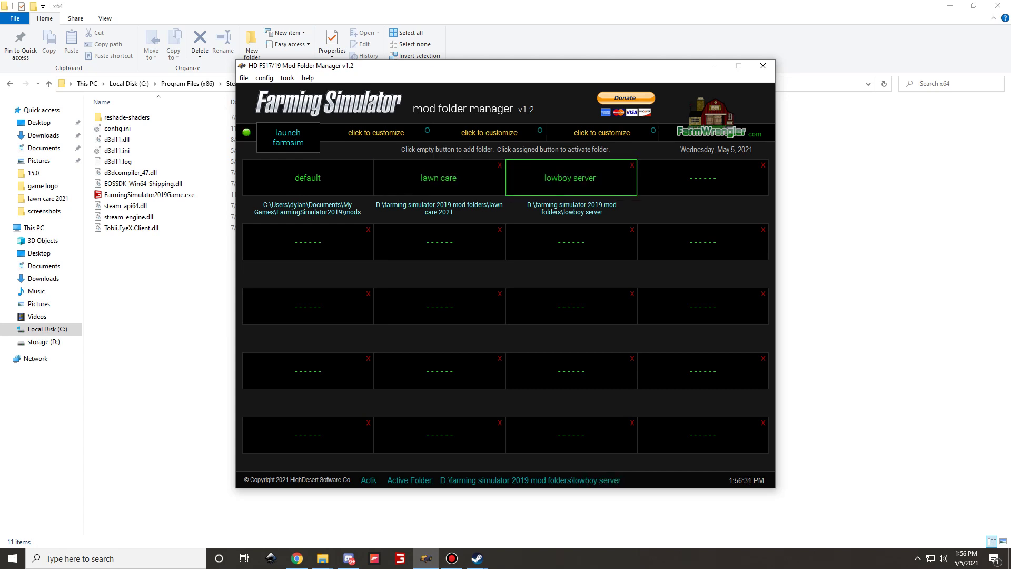
{"action": "left_click", "coordinate": [438, 177]}
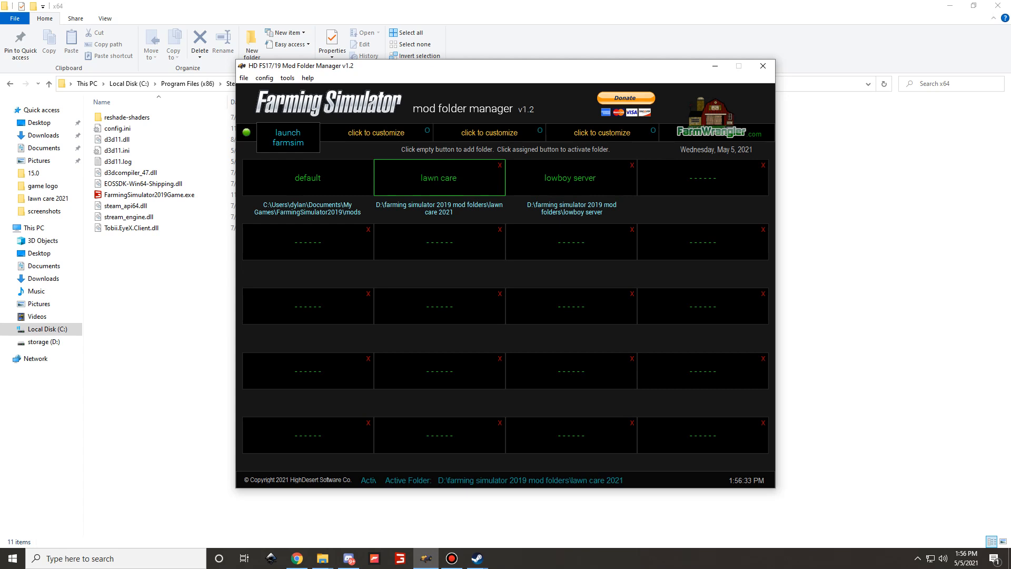
{"action": "left_click", "coordinate": [762, 66]}
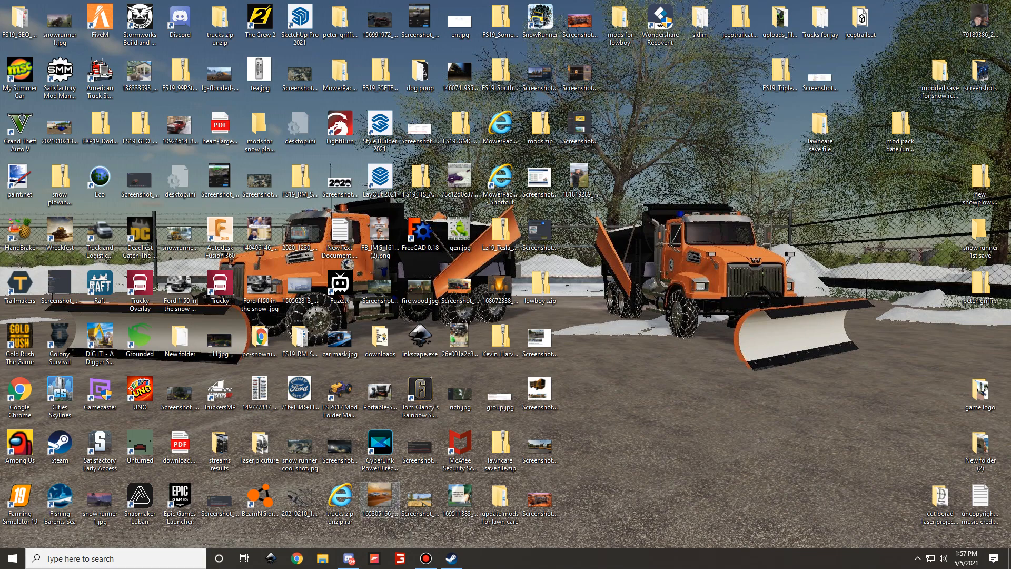
{"action": "left_click", "coordinate": [296, 558]}
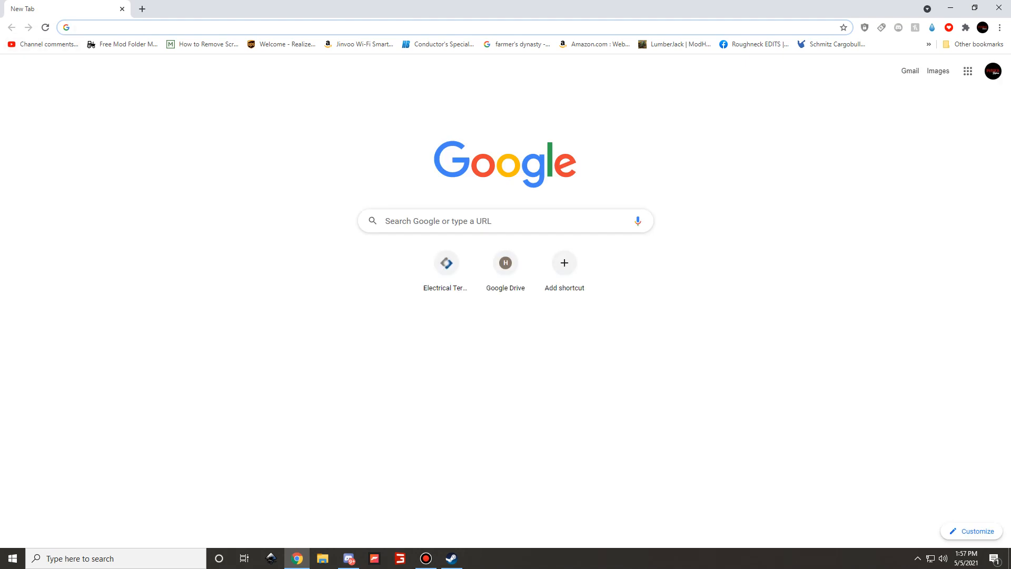
Step: Show the FarmWrangler Mod Folder Manager v1.2 page down to its Download Now and donation sections
{"action": "left_click", "coordinate": [127, 44]}
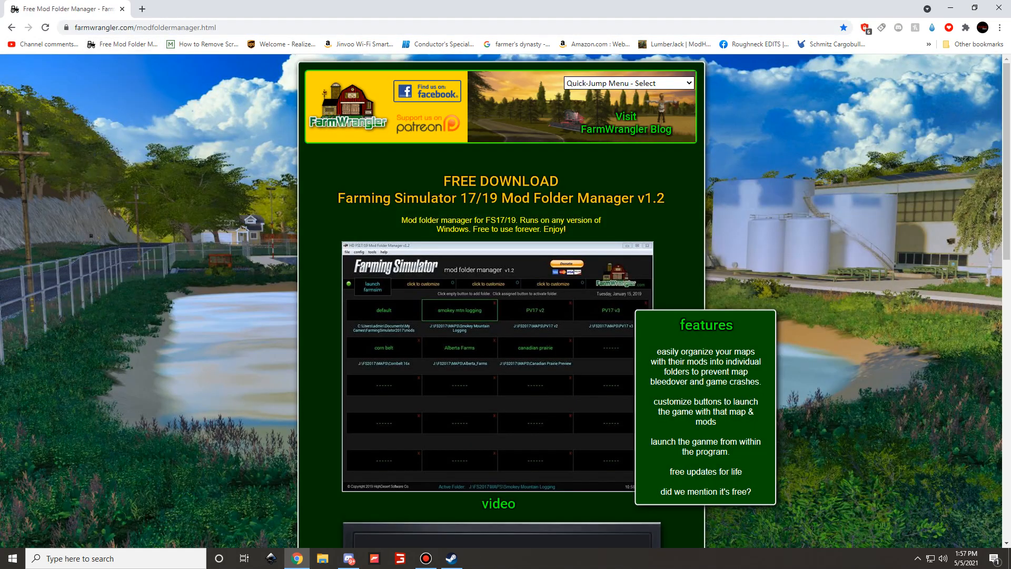
{"action": "scroll", "scroll_direction": "down", "scroll_amount": 3}
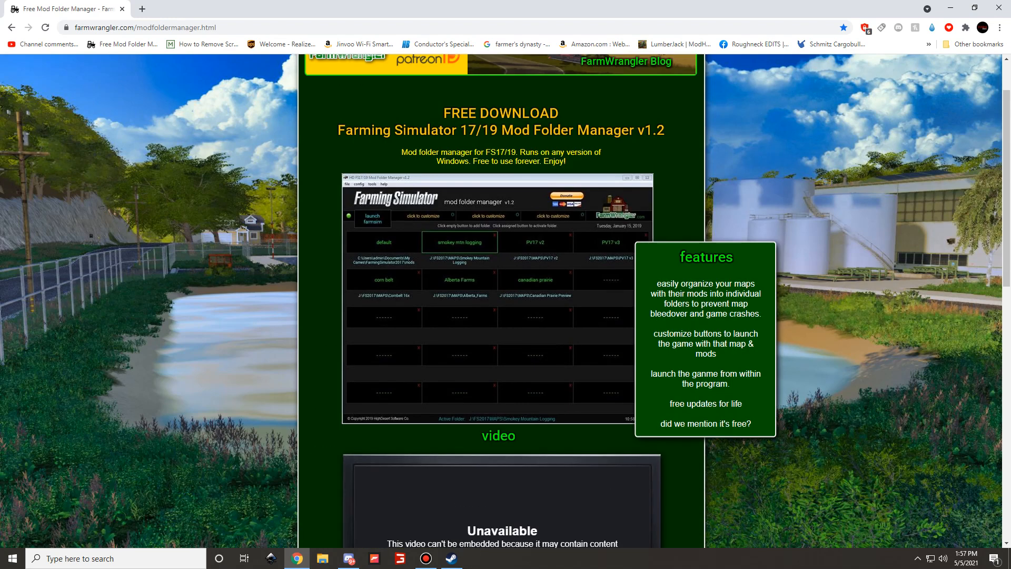
{"action": "scroll", "scroll_direction": "down", "scroll_amount": 3}
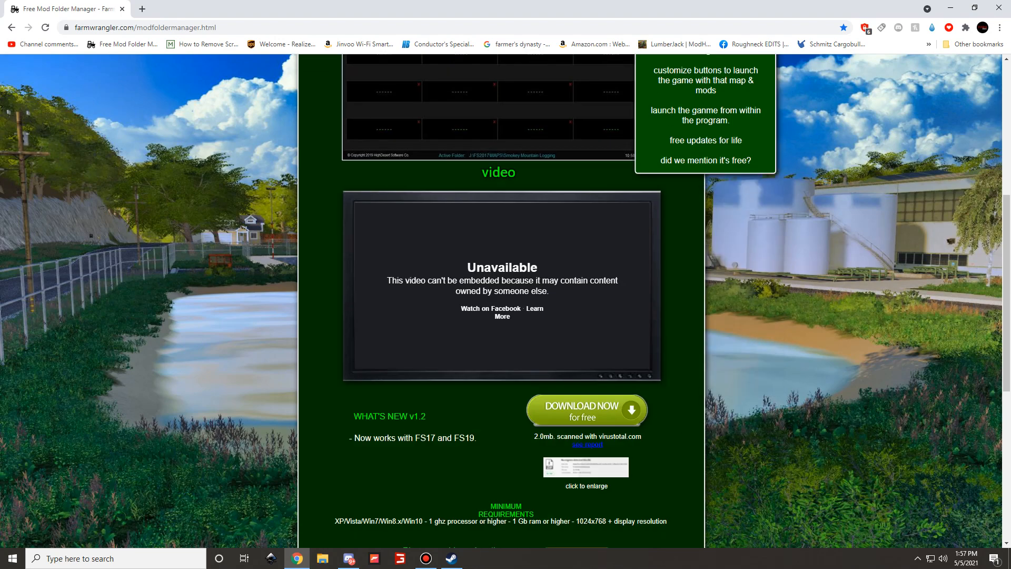
{"action": "scroll", "scroll_direction": "down", "scroll_amount": 3}
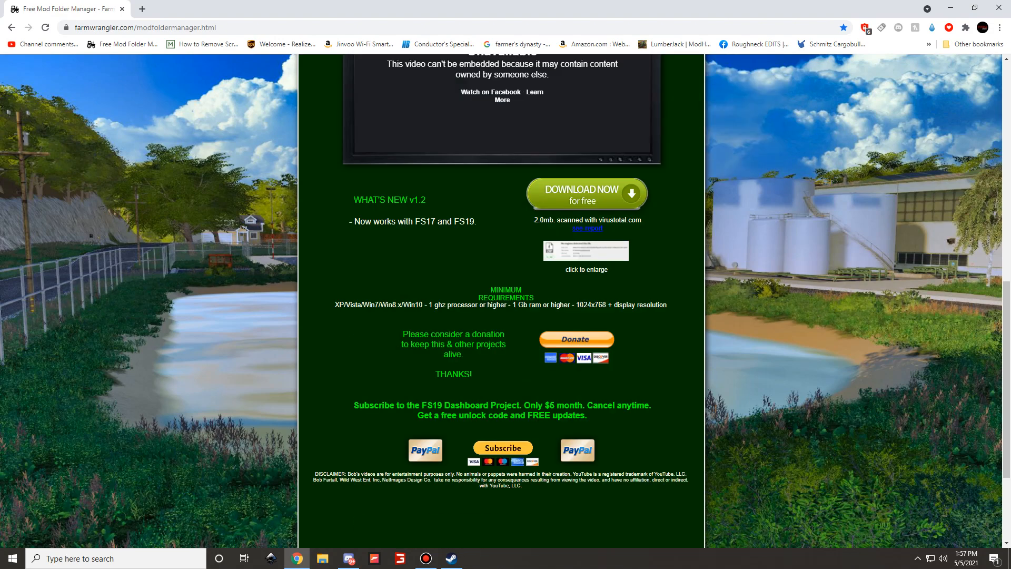
{"action": "scroll", "scroll_direction": "down", "scroll_amount": 3}
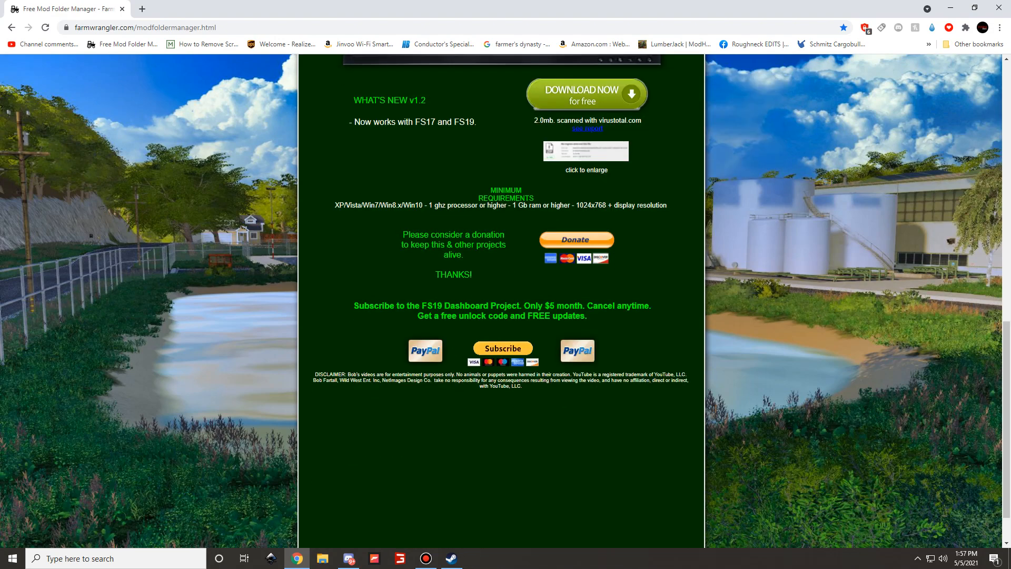